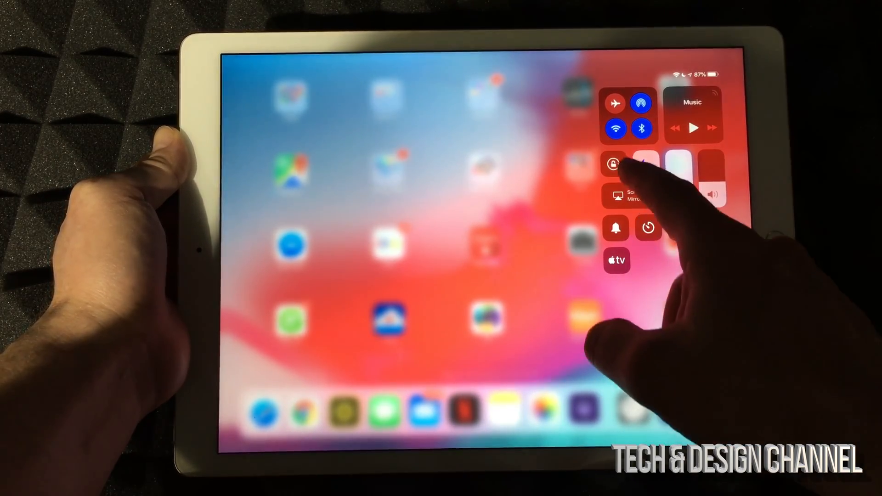
- Switch Rotation Lock on in Control Center and dismiss it back to the home screen
{"action": "left_click", "coordinate": [614, 164]}
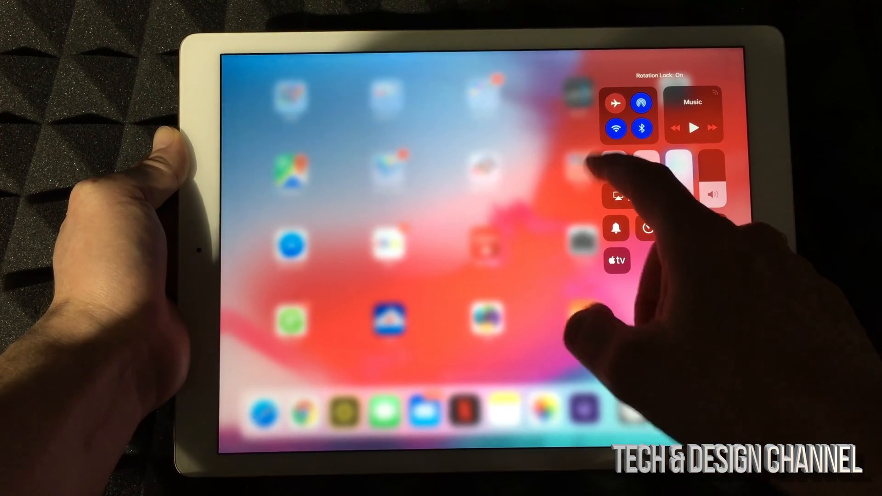
{"action": "left_click", "coordinate": [614, 164]}
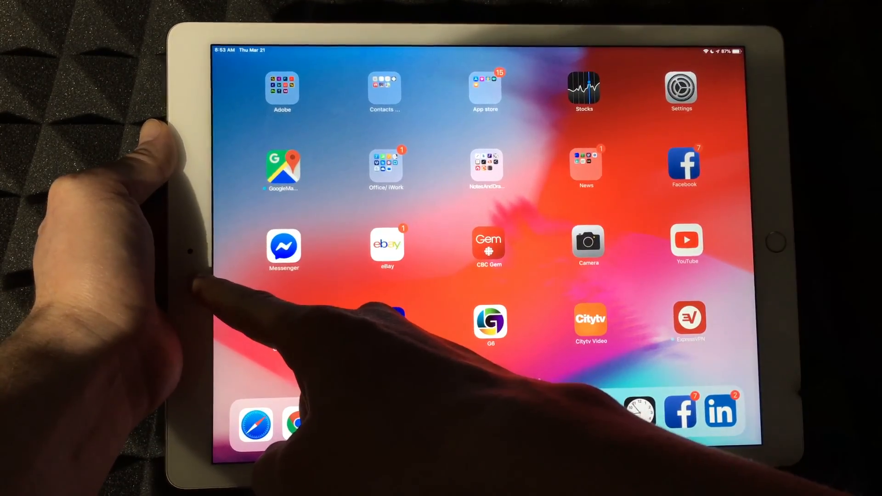
- Launch the Facebook app from its home screen icon
{"action": "scroll", "scroll_direction": "right", "scroll_amount": 3}
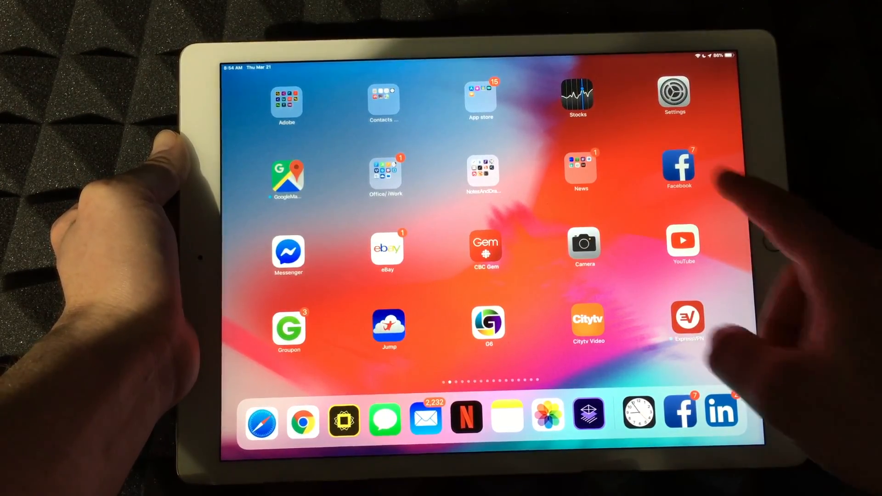
{"action": "left_click", "coordinate": [678, 168]}
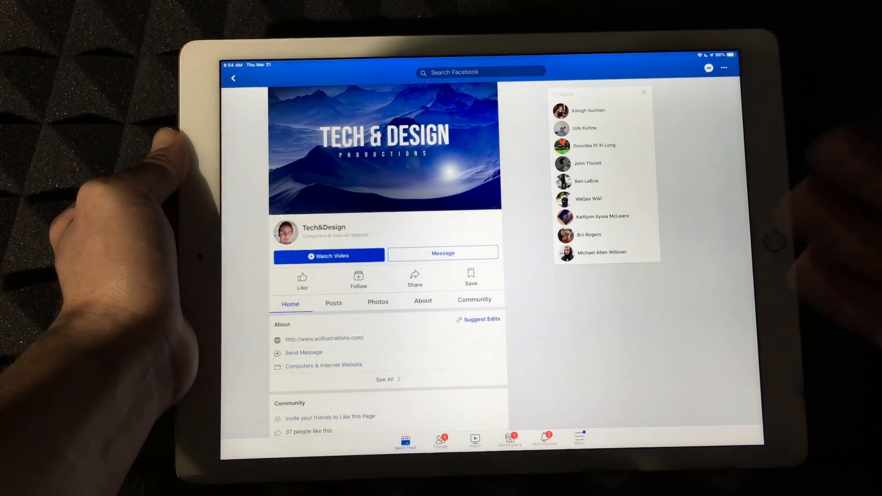
- Exit Facebook to the home screen with the Home button
{"action": "key", "text": "home"}
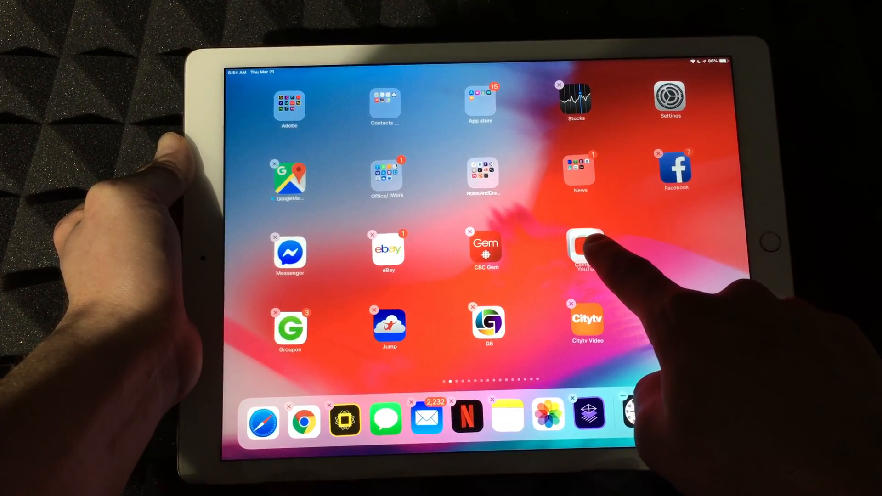
- Enter jiggle mode and drag the YouTube app to a new spot on the first page
{"action": "left_click", "coordinate": [585, 250]}
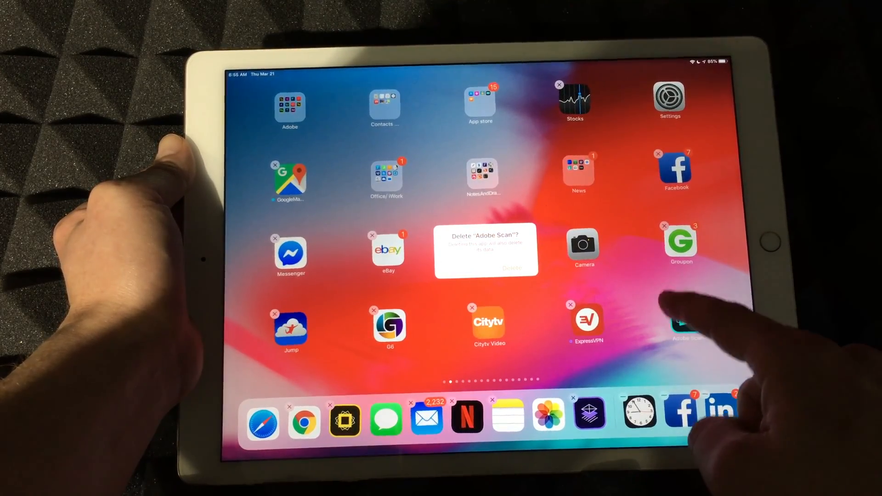
- Confirm the Delete prompt for the Adobe Scan app
{"action": "left_click", "coordinate": [513, 267]}
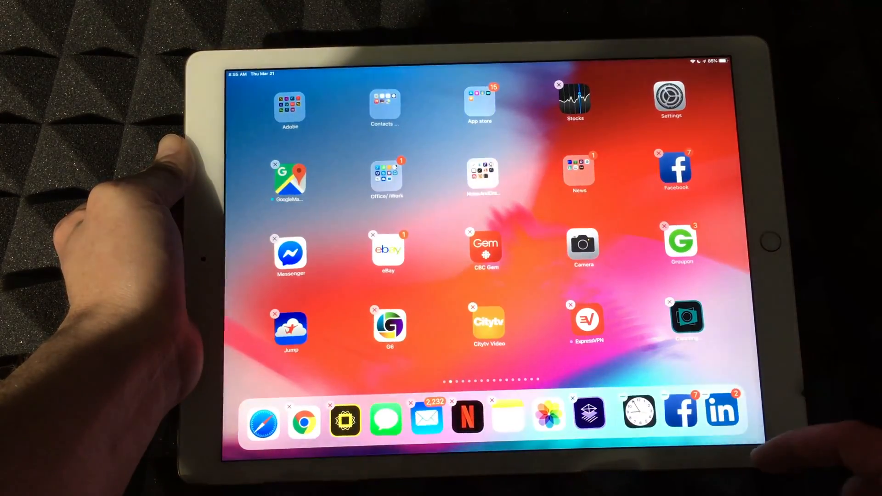